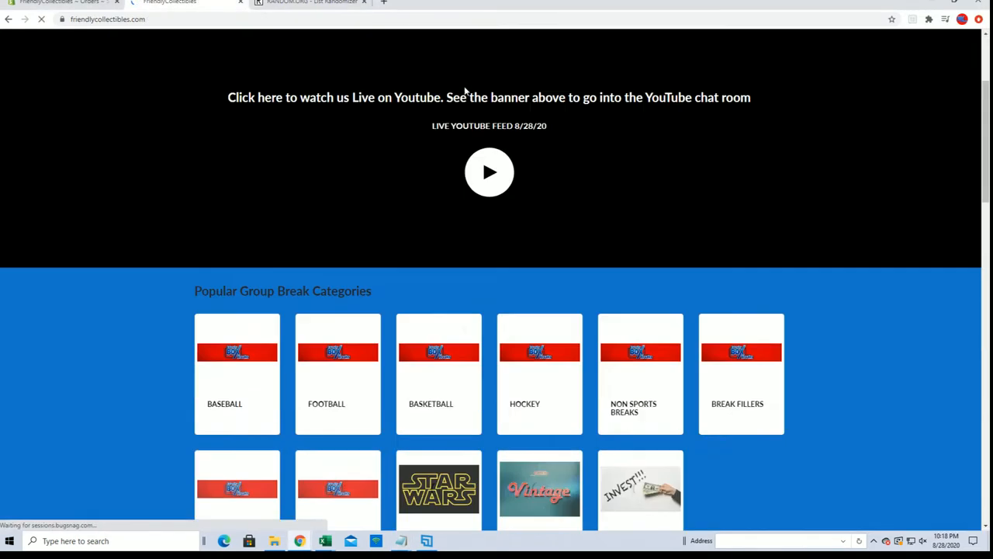
- Browse the Baseball break category and locate the 10 Spot Filler Topps Chrome listing
click(236, 374)
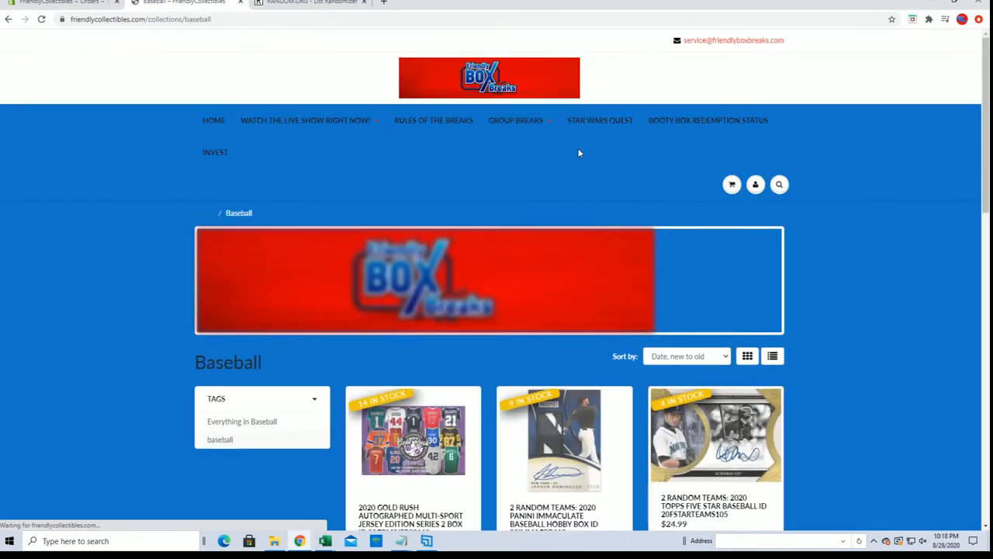
scroll(down, 3)
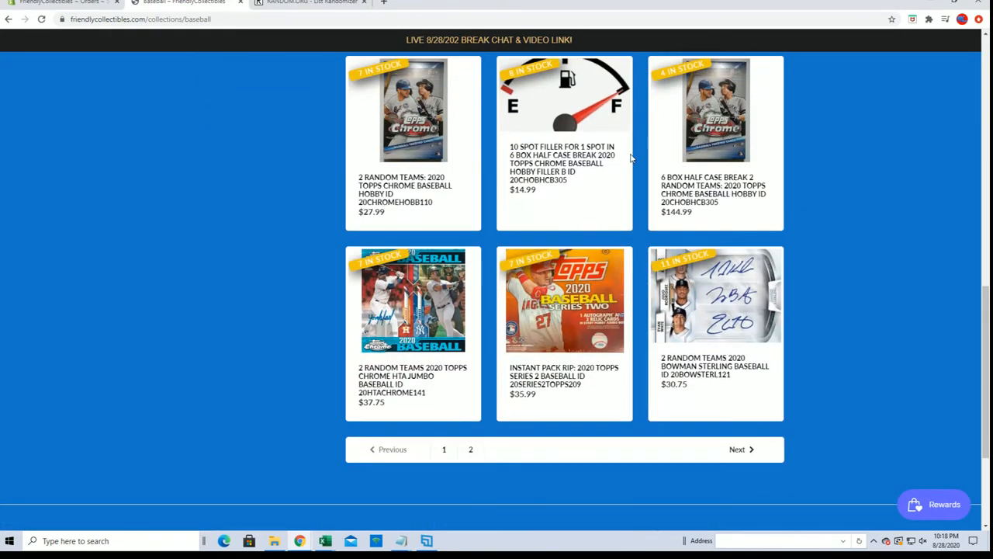
scroll(up, 3)
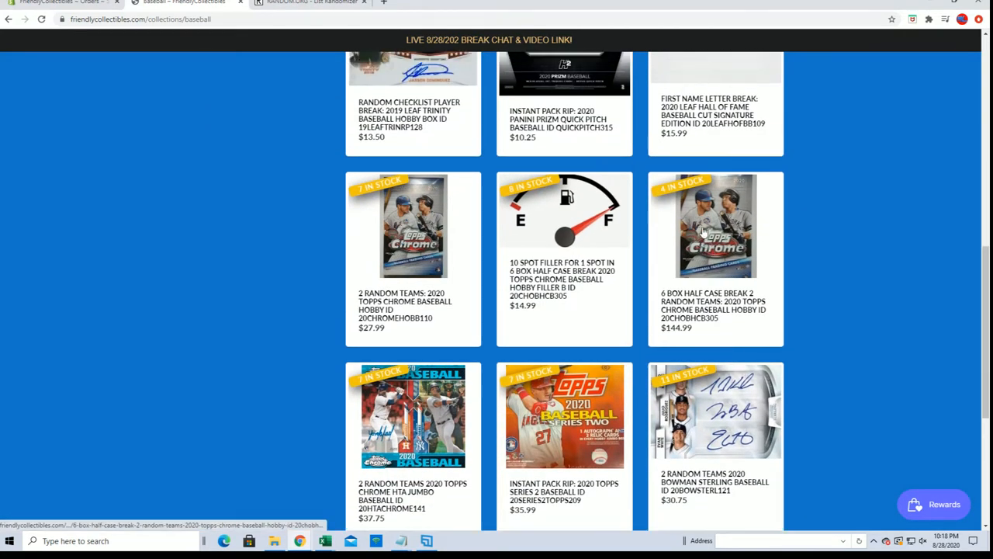
scroll(up, 3)
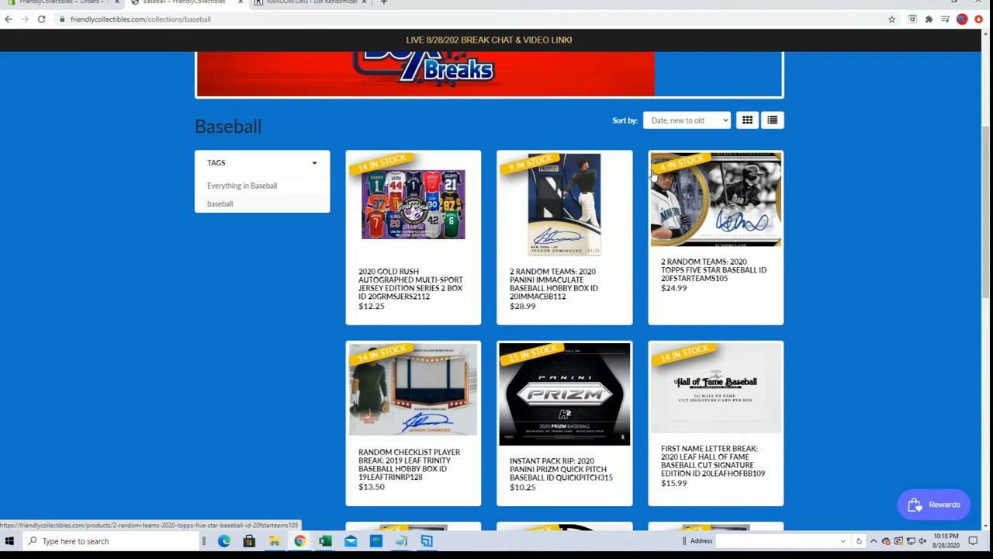
click(471, 450)
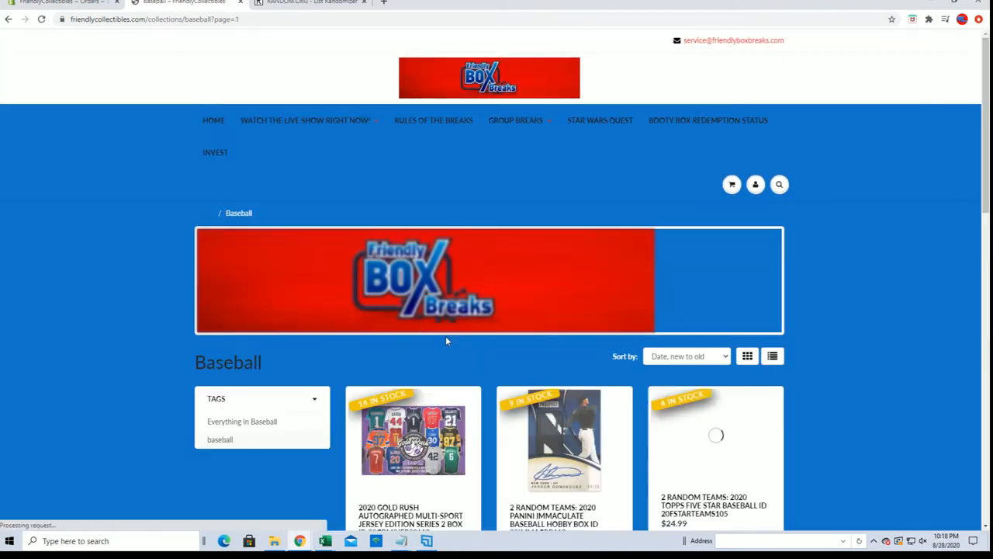
scroll(down, 3)
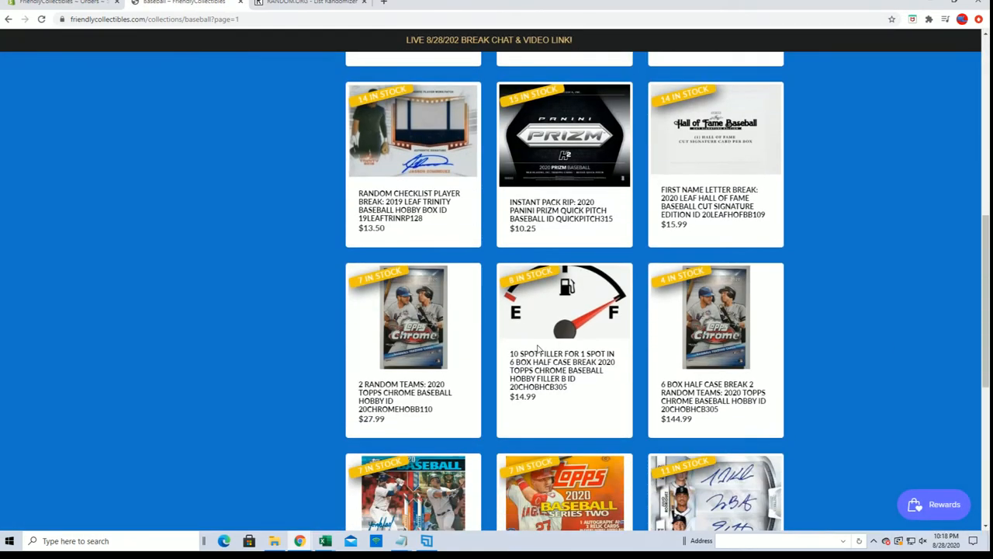
scroll(down, 3)
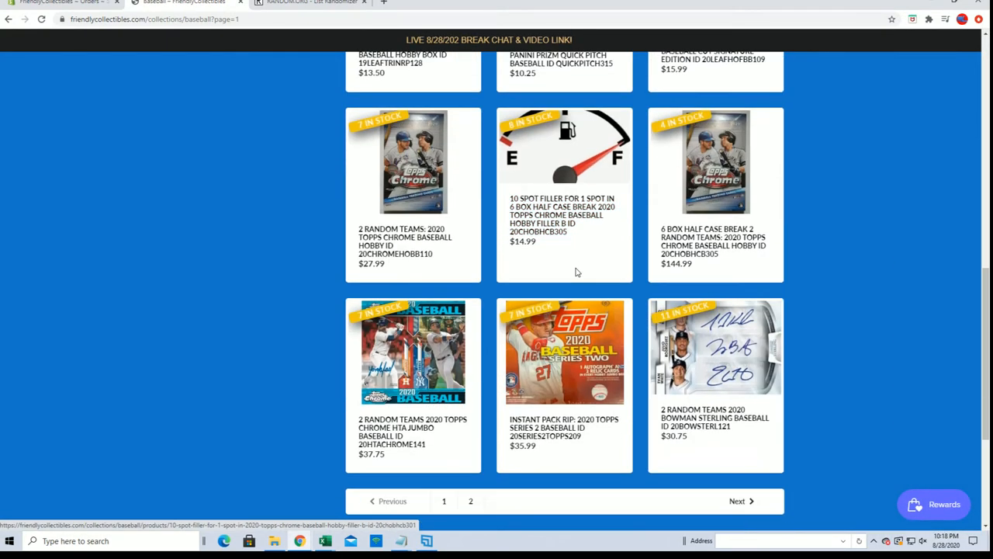
click(311, 5)
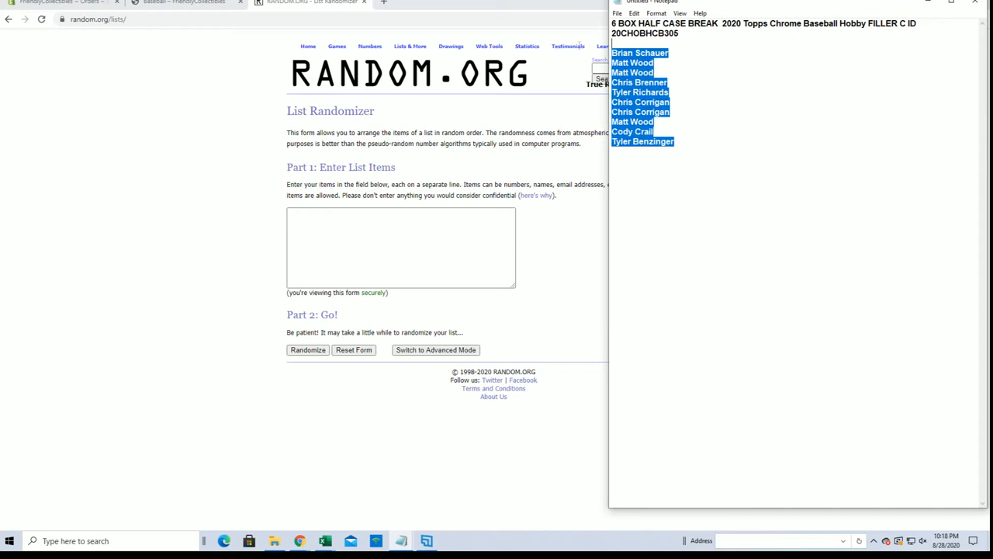
- Enter the filler entrants' names, including Matt Wood, into the List Randomizer items box
click(401, 248)
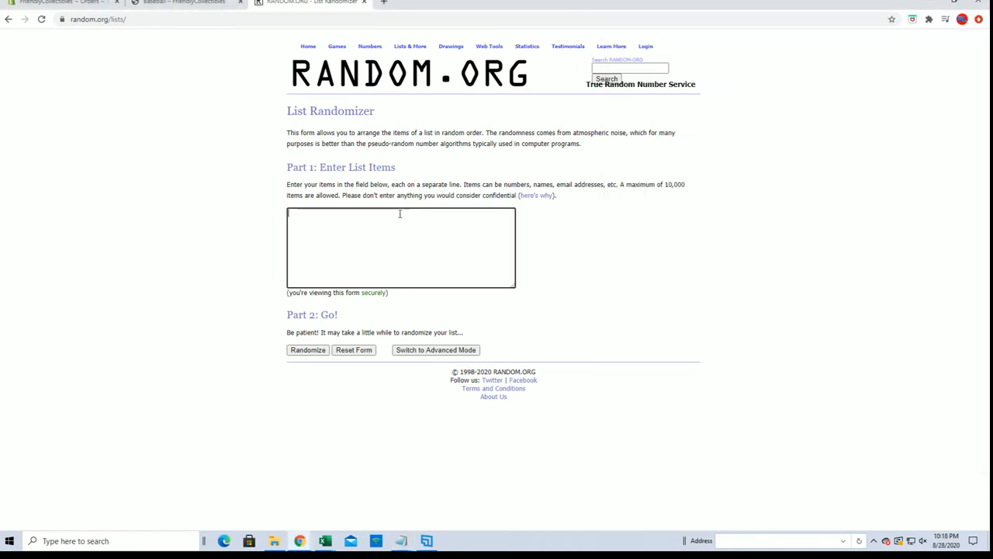
text(Matt Wood)
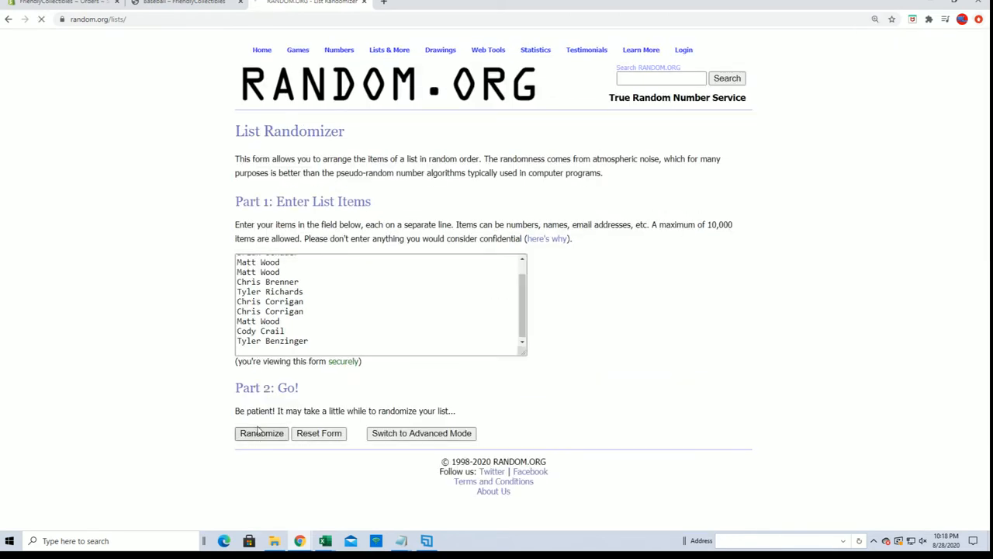
click(260, 433)
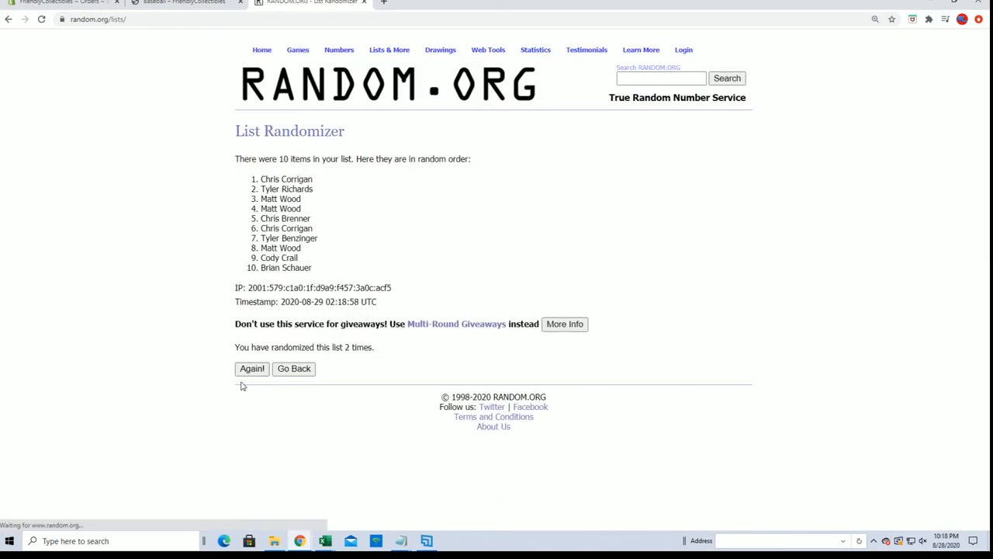
click(251, 370)
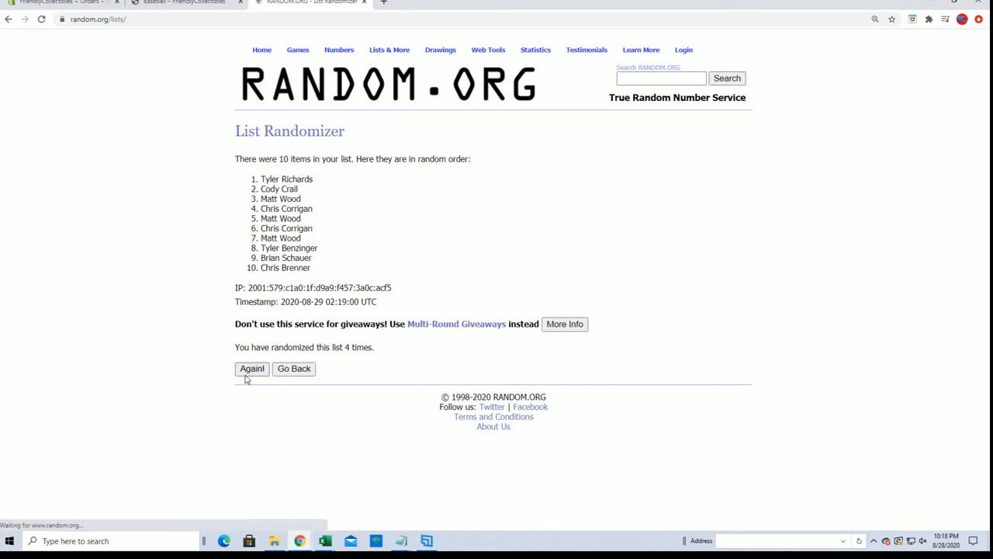
click(251, 369)
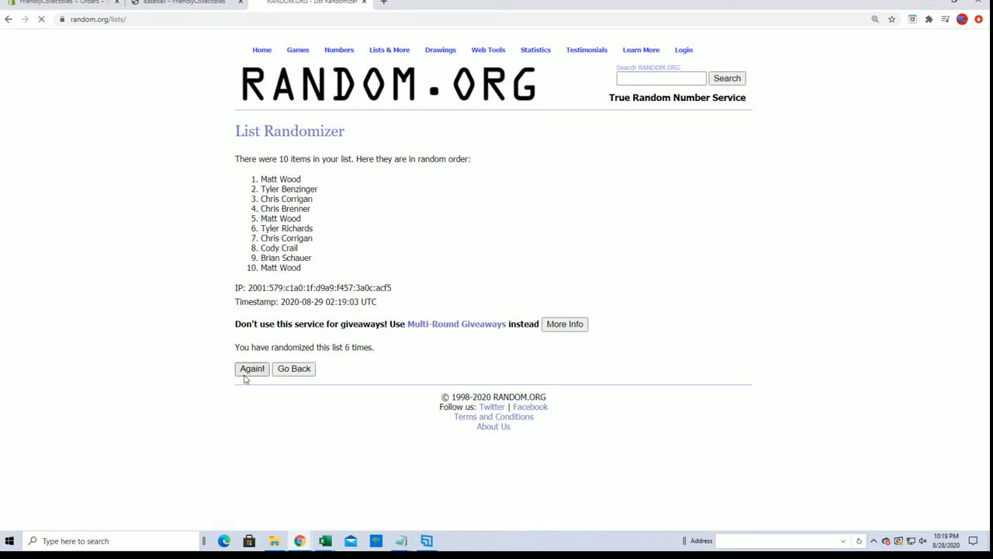
click(251, 370)
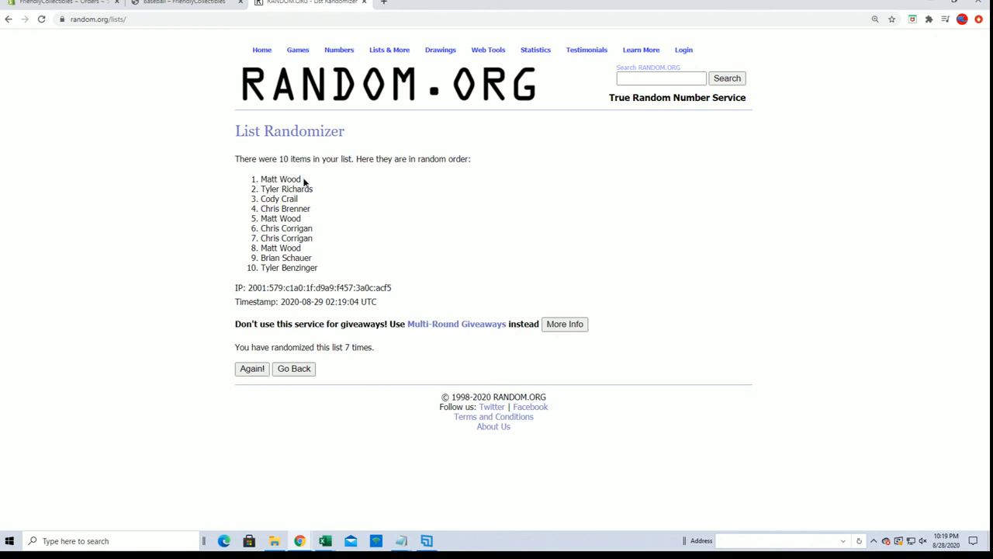
click(978, 18)
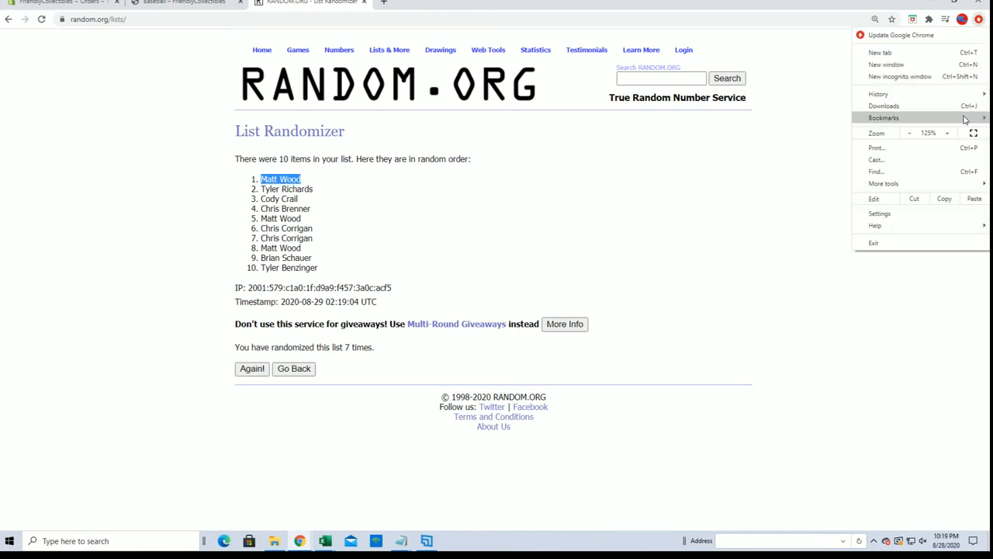
click(948, 133)
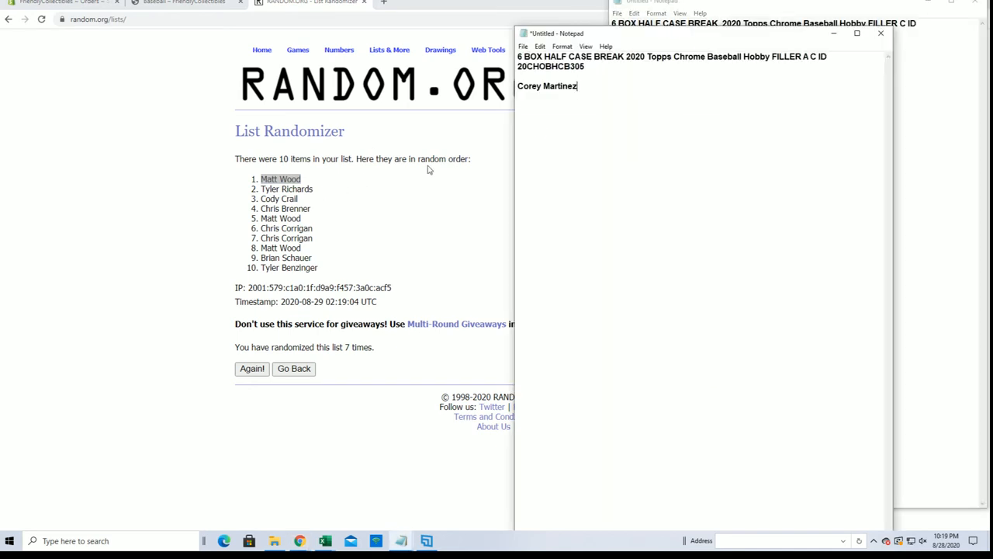
key(Enter)
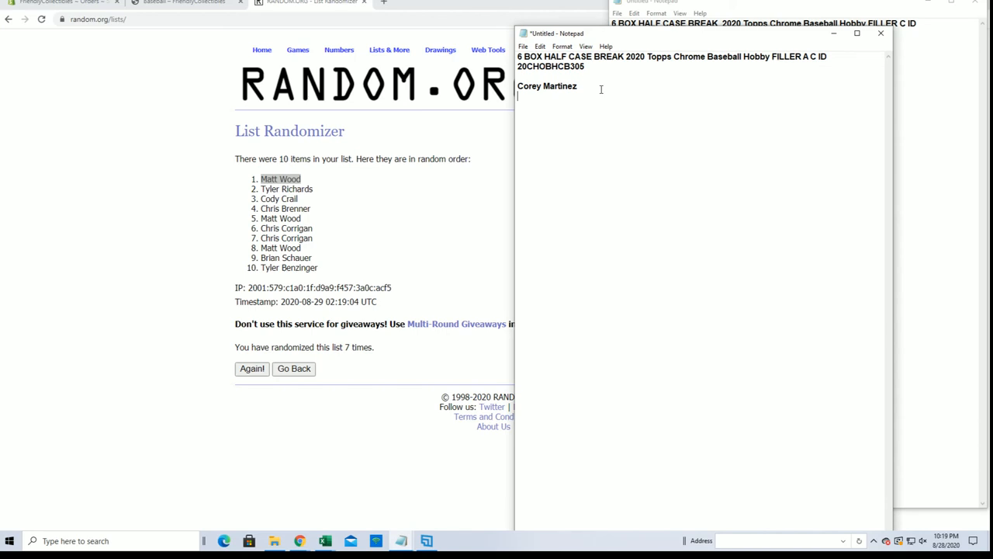
text(Matt Wood)
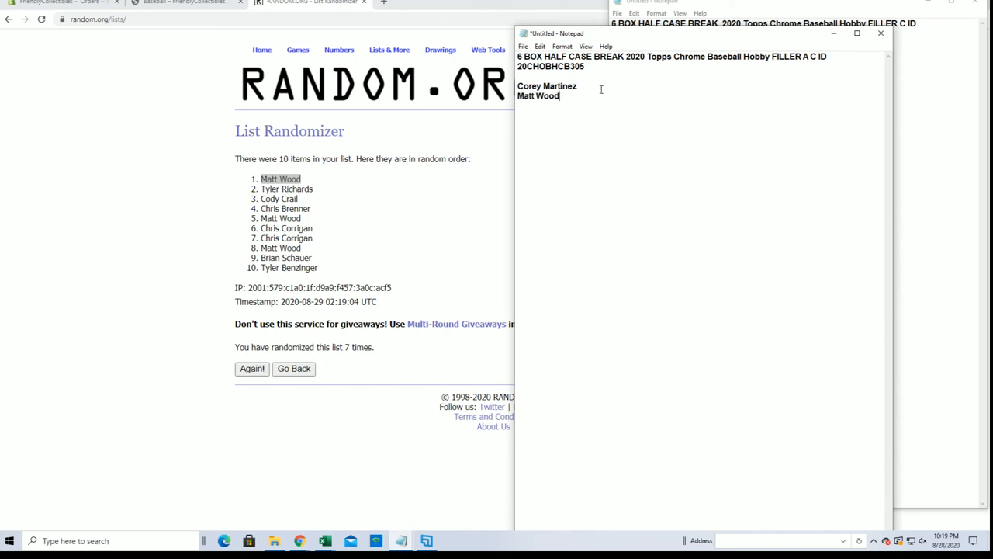